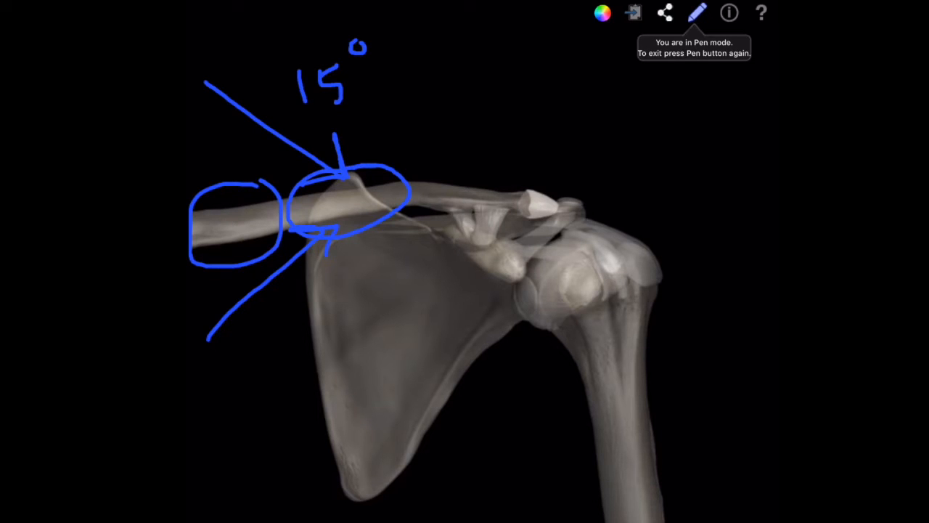
Erase the earlier blue fracture markings from the shoulder model.
click(603, 12)
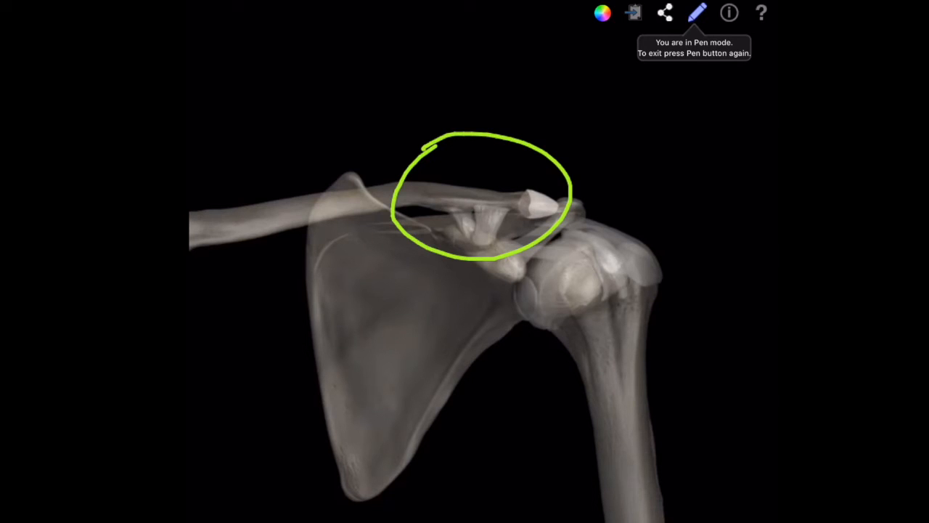
Draw a green arrow pointing into the circled acromioclavicular joint.
drag(346, 298, 472, 211)
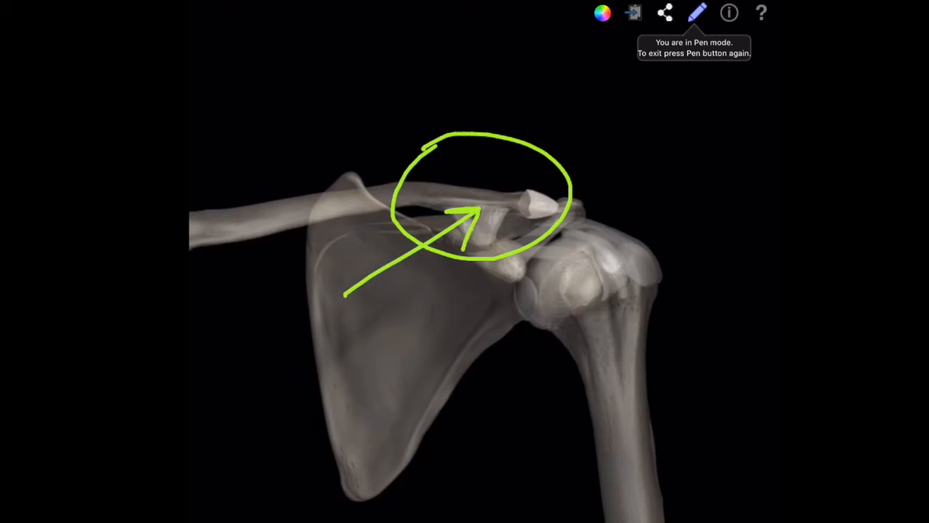
drag(691, 305, 697, 509)
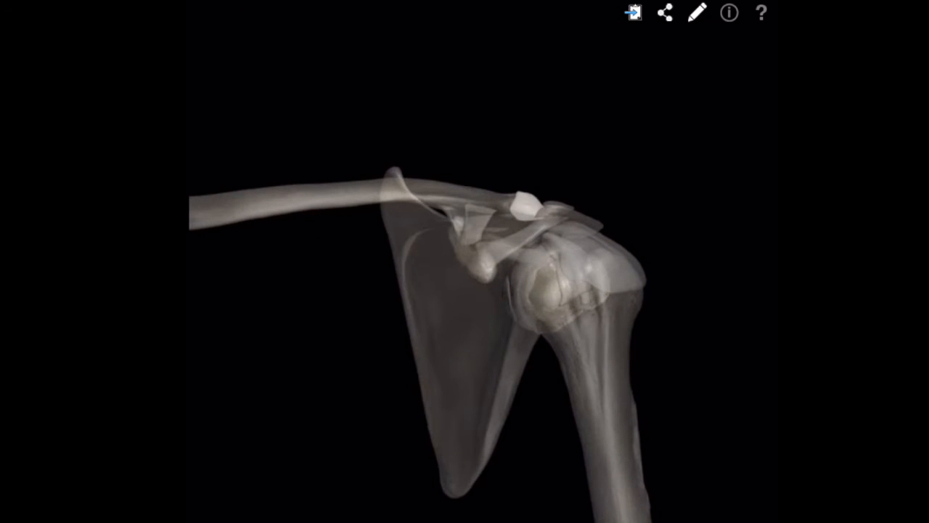
Circle the clavicle fracture region in green and add an arrow pointing at the AC joint.
click(696, 11)
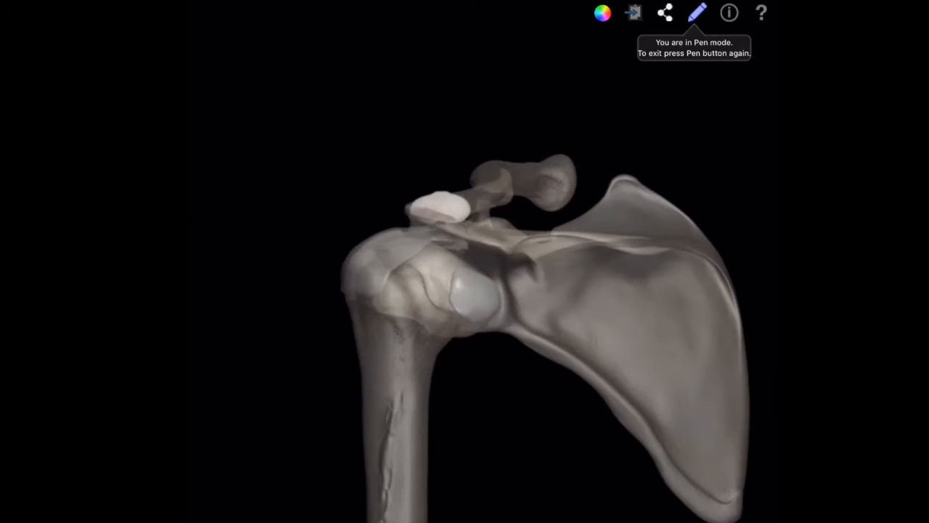
drag(502, 494, 523, 261)
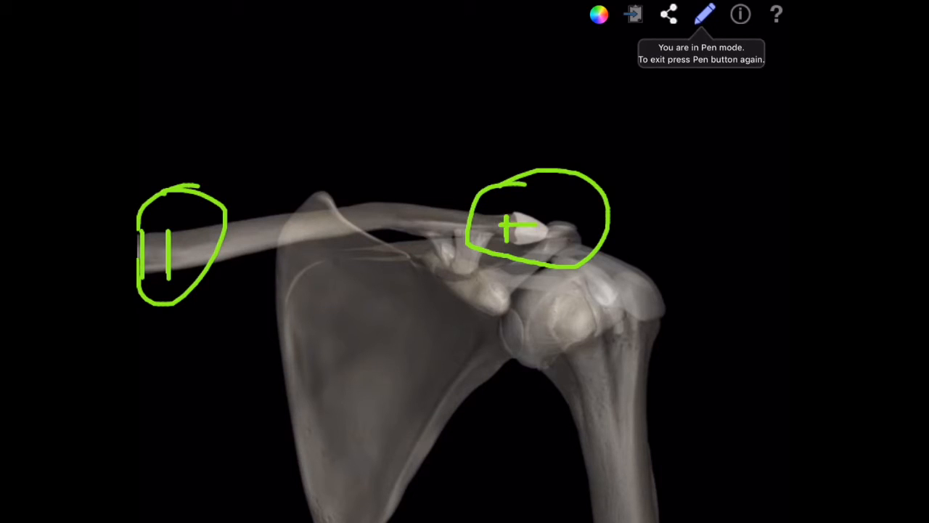
drag(429, 375, 497, 279)
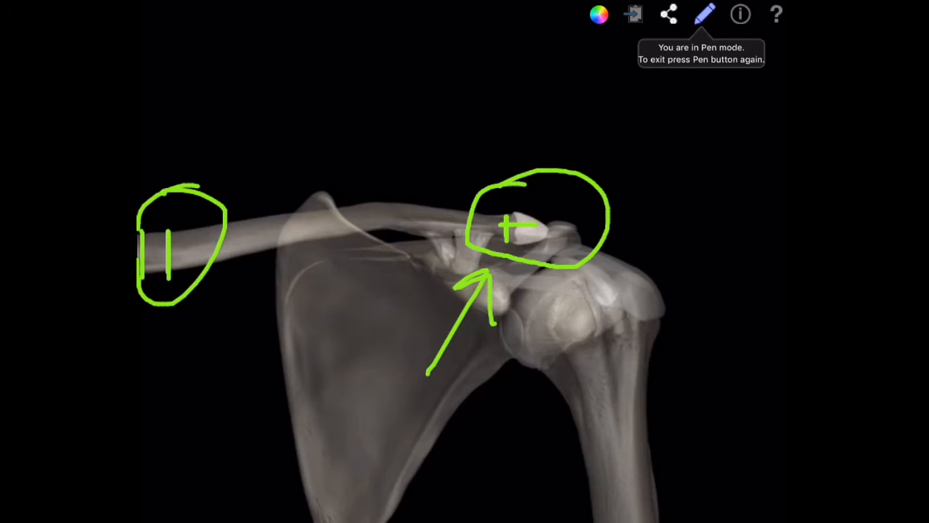